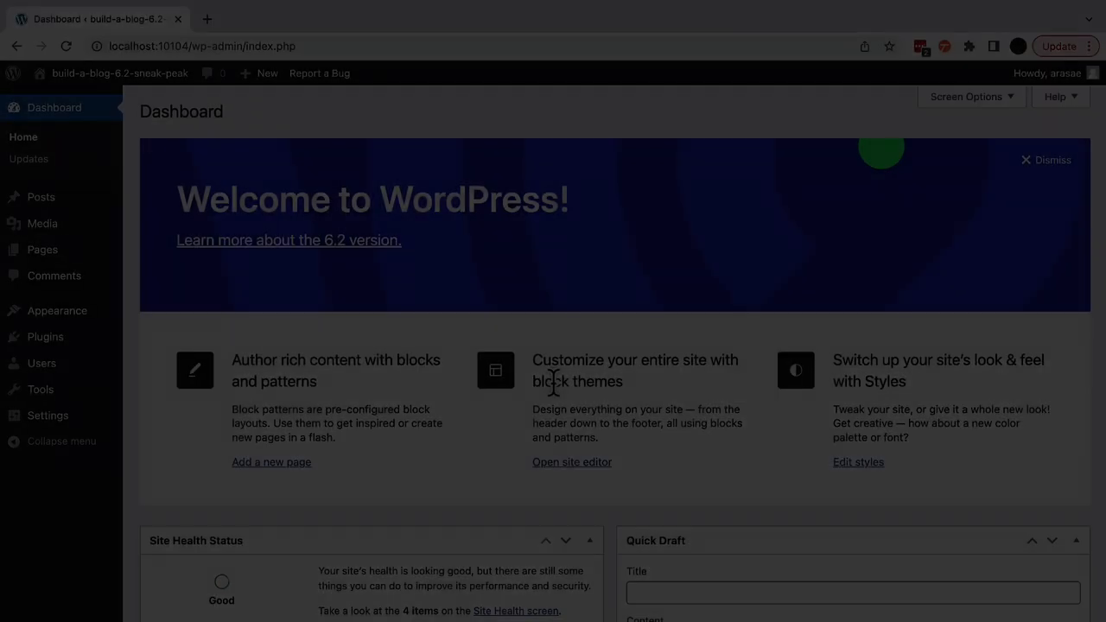
mouse_move(57, 311)
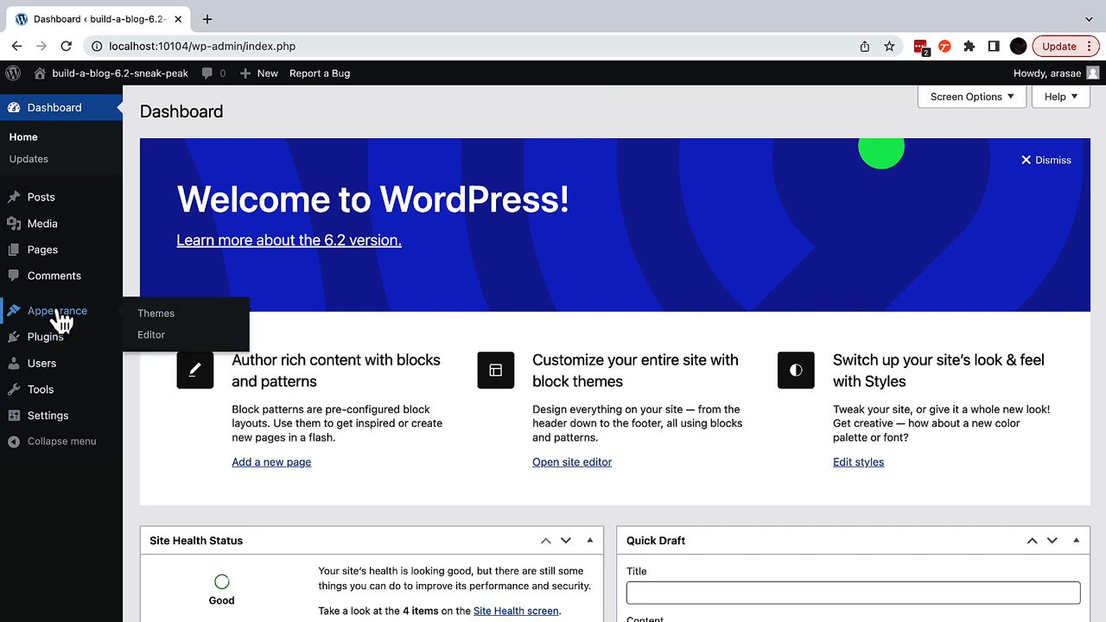
mouse_move(156, 313)
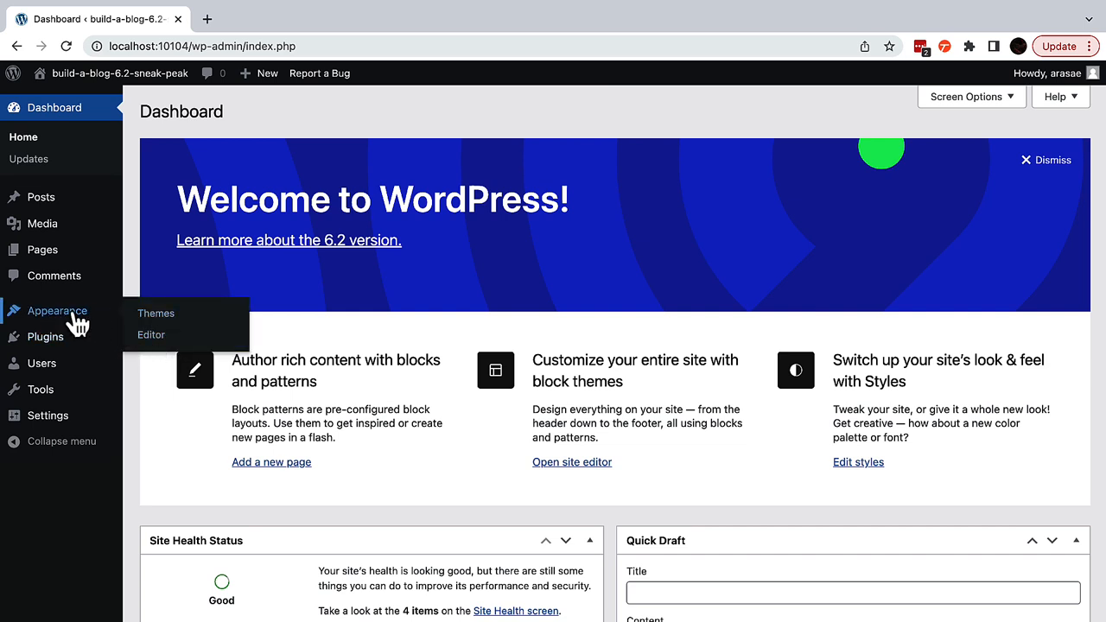
Show the installed themes list with Twenty Twenty-Three active among three themes.
left_click(156, 313)
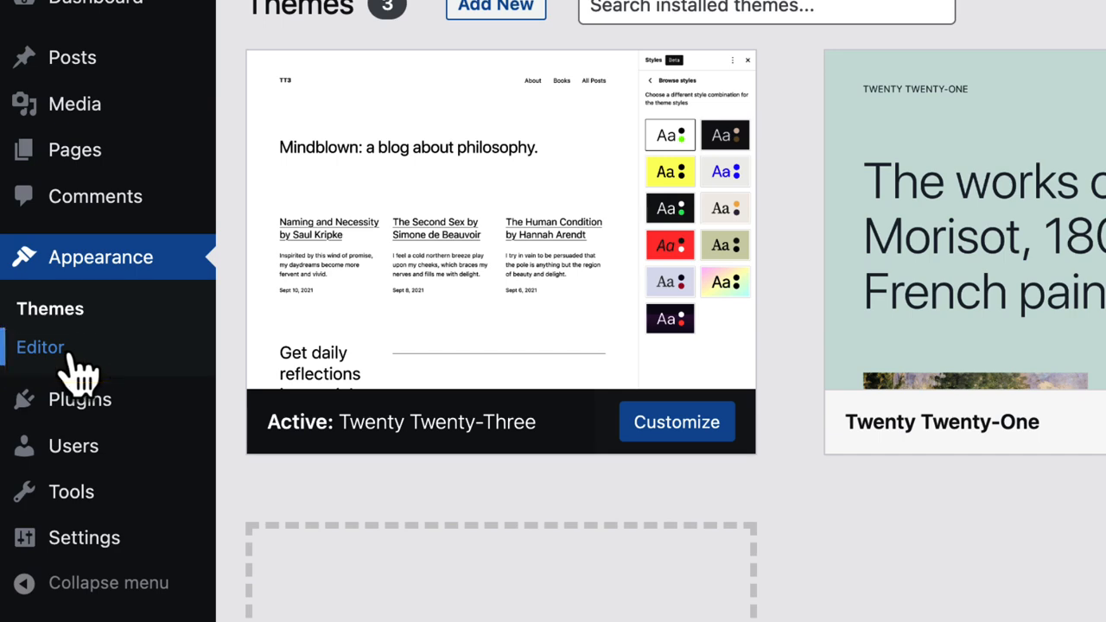
Edit the Home template in the Site Editor and inspect the My new post title block's actions.
left_click(39, 345)
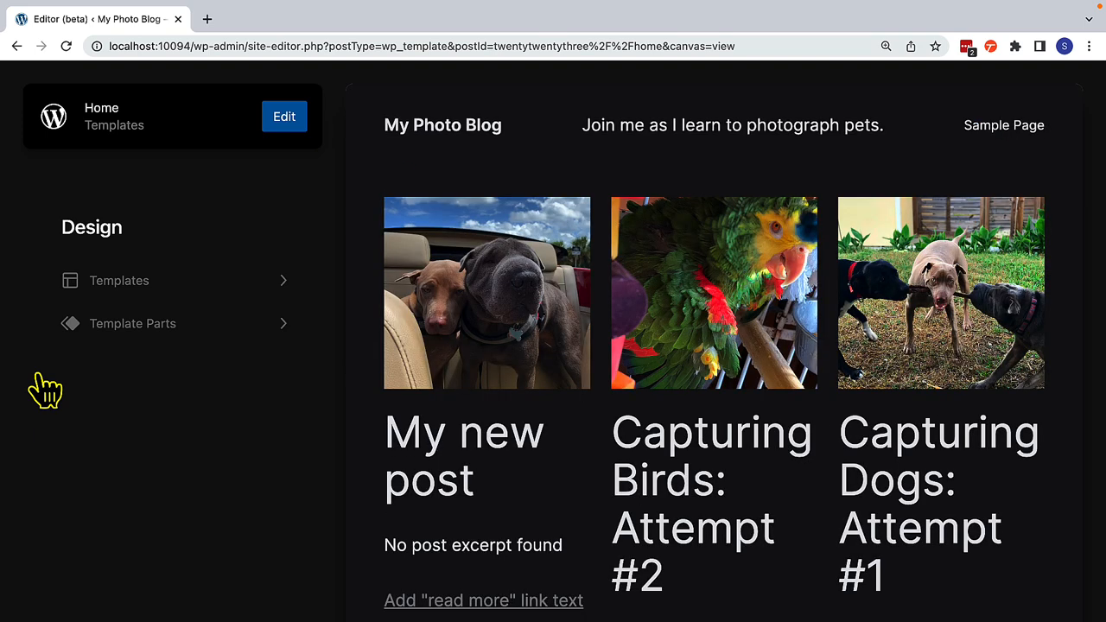
left_click(283, 116)
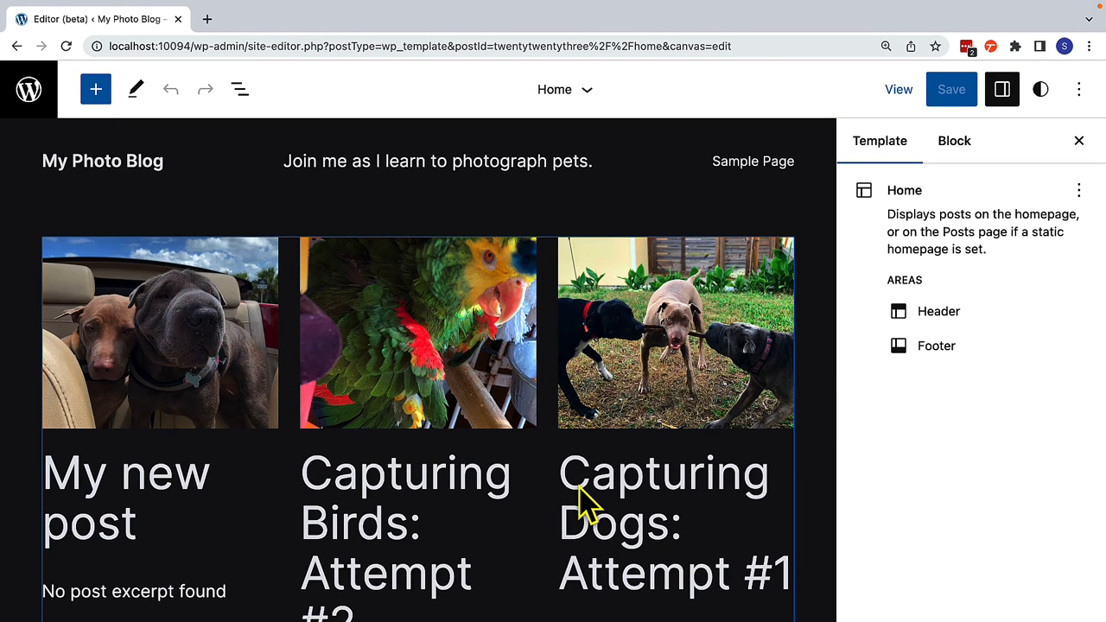
left_click(125, 473)
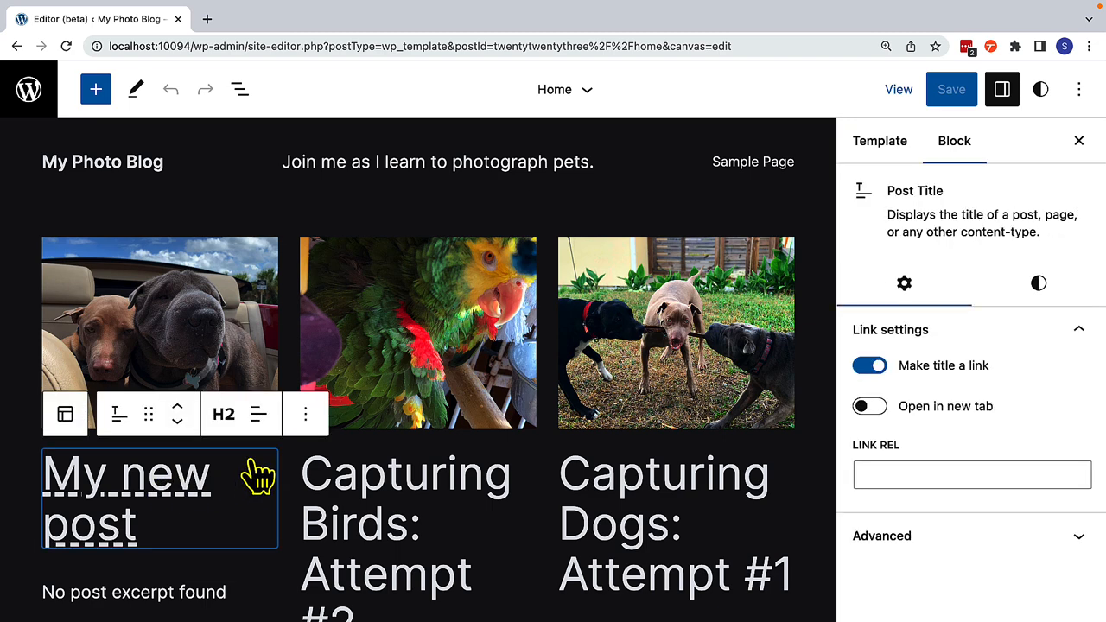
left_click(304, 415)
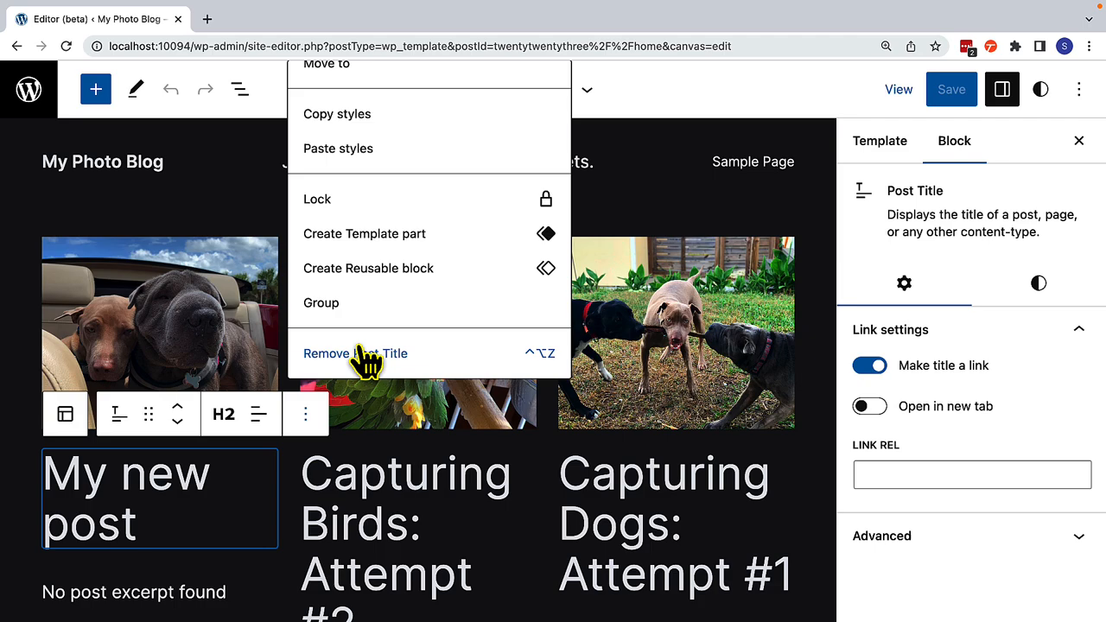
left_click(354, 352)
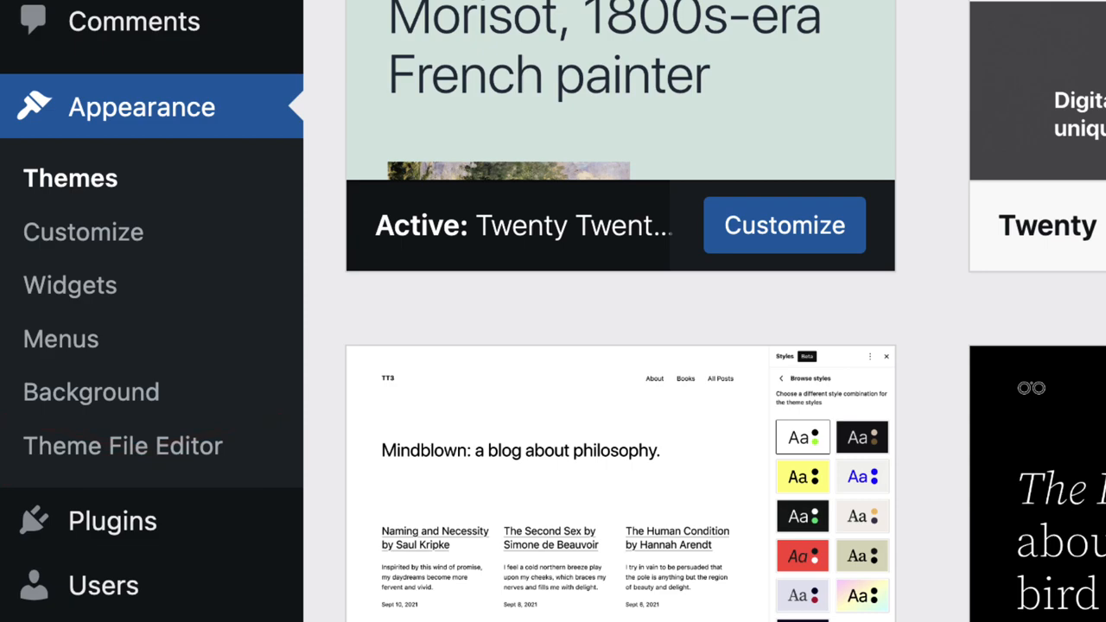
Launch the live Customizer for My Photo Blog under the Twenty Twenty-One classic theme.
left_click(782, 225)
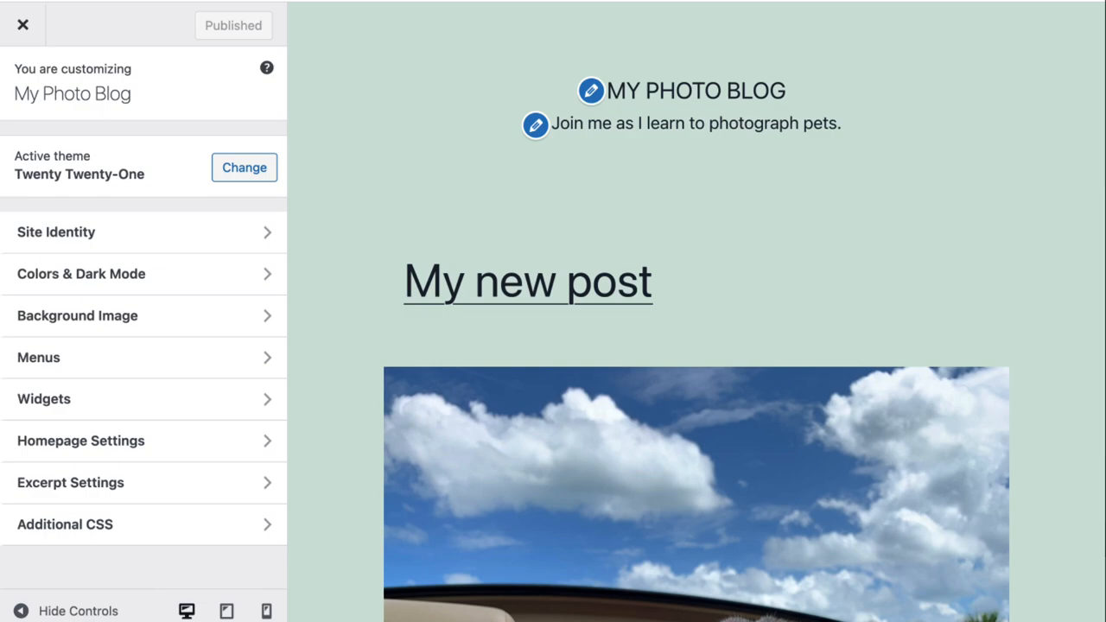
left_click(22, 25)
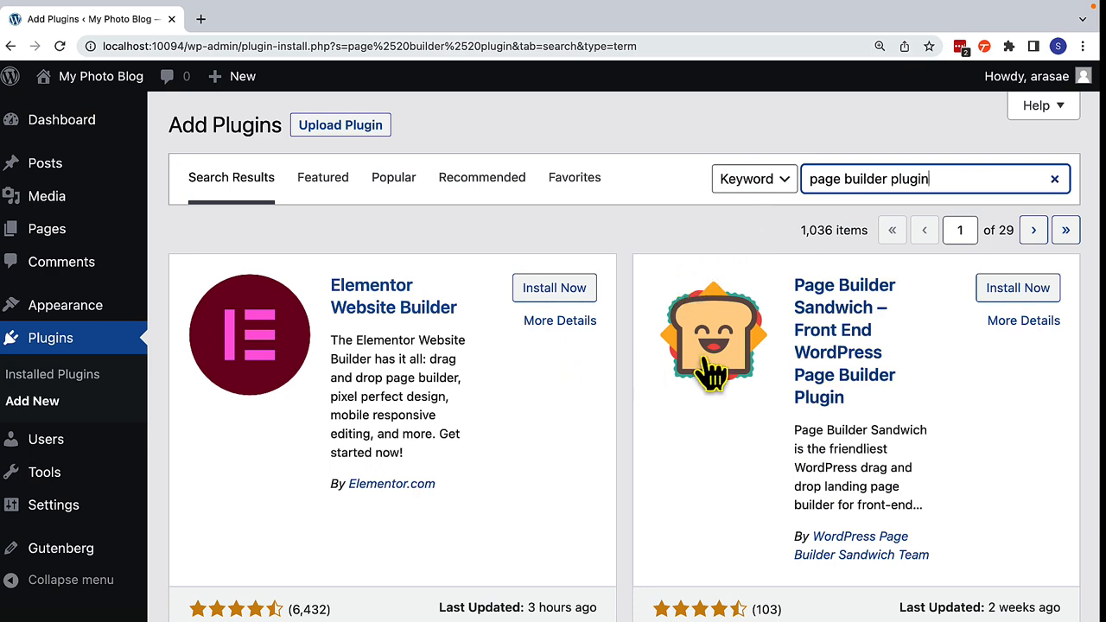
scroll("down", 3)
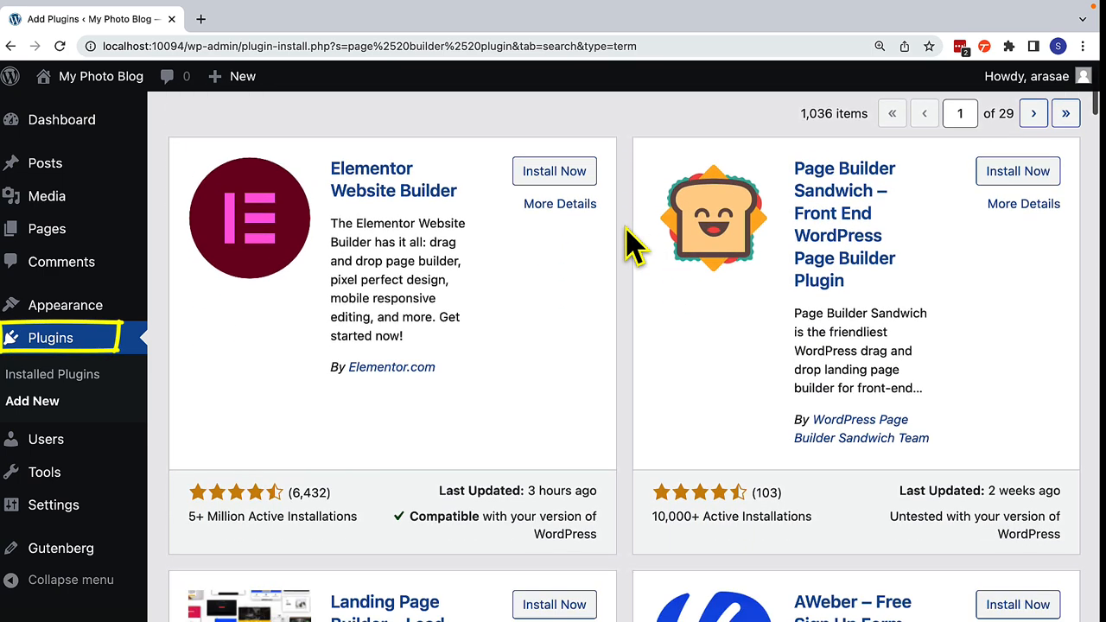
scroll("down", 3)
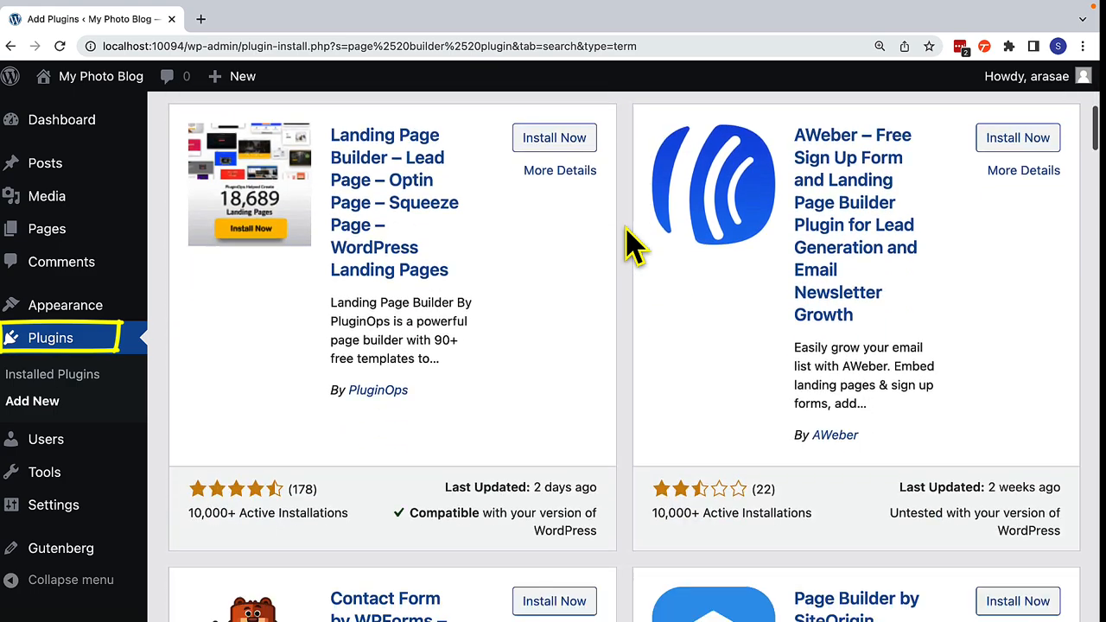
scroll("down", 3)
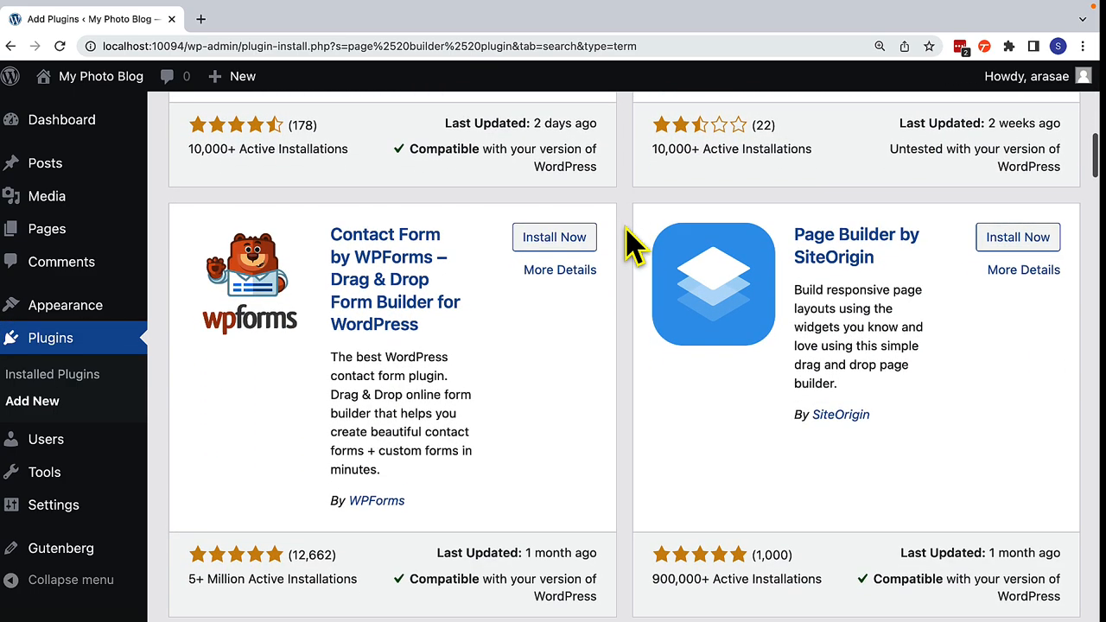
scroll("down", 3)
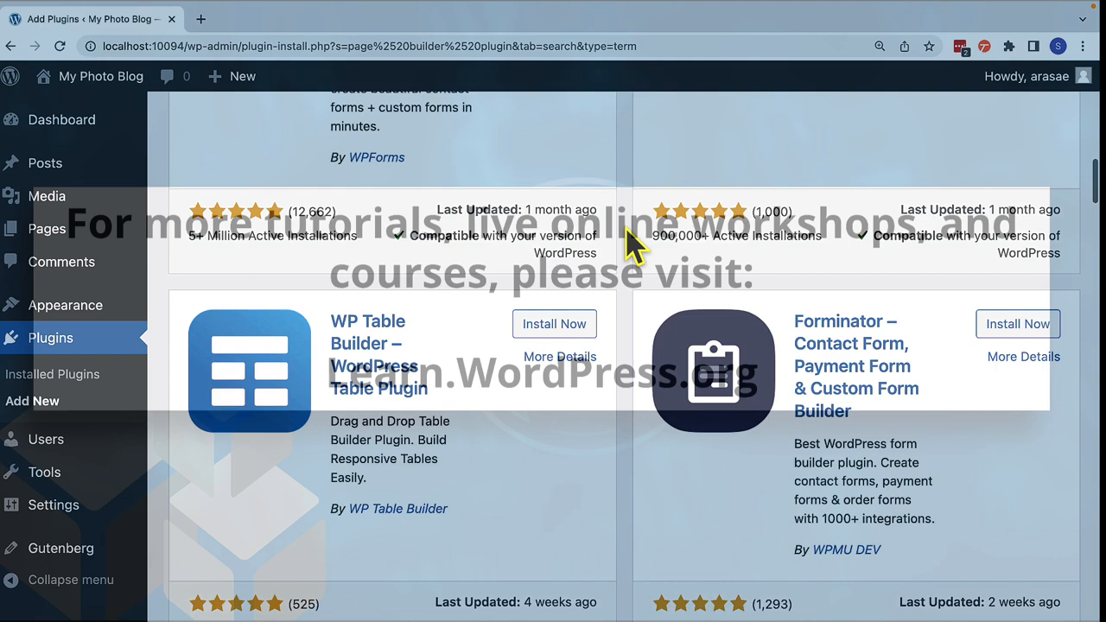